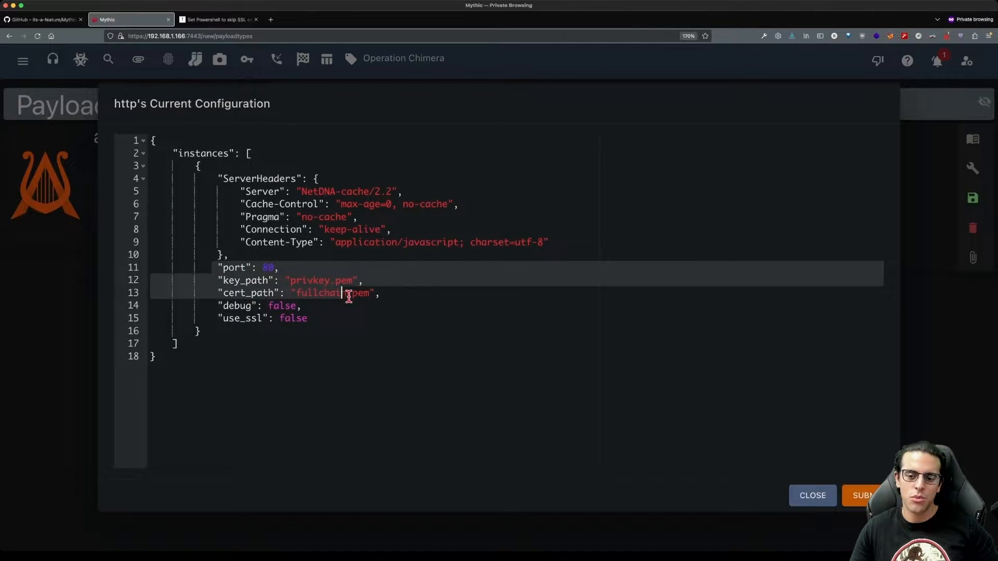
{"action": "mouse_move", "coordinate": [632, 413]}
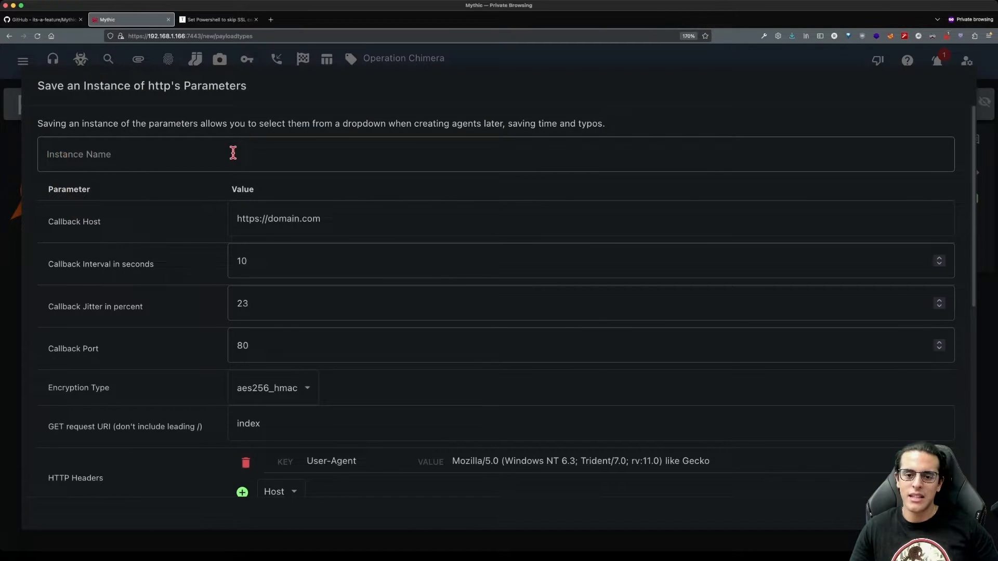
{"action": "type", "text": "http_"}
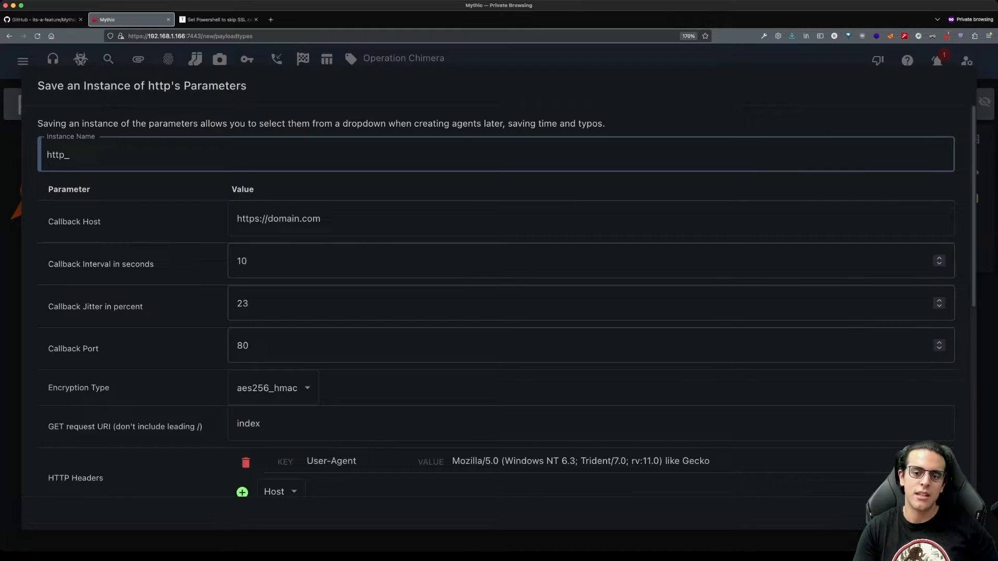
{"action": "type", "text": "80_apollo"}
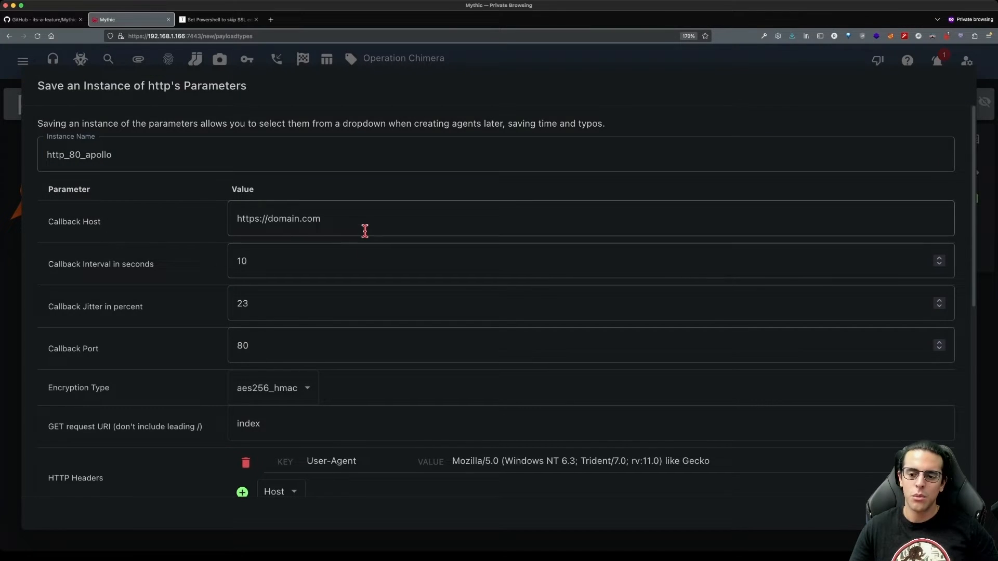
{"action": "type", "text": "http://192.168.1.166"}
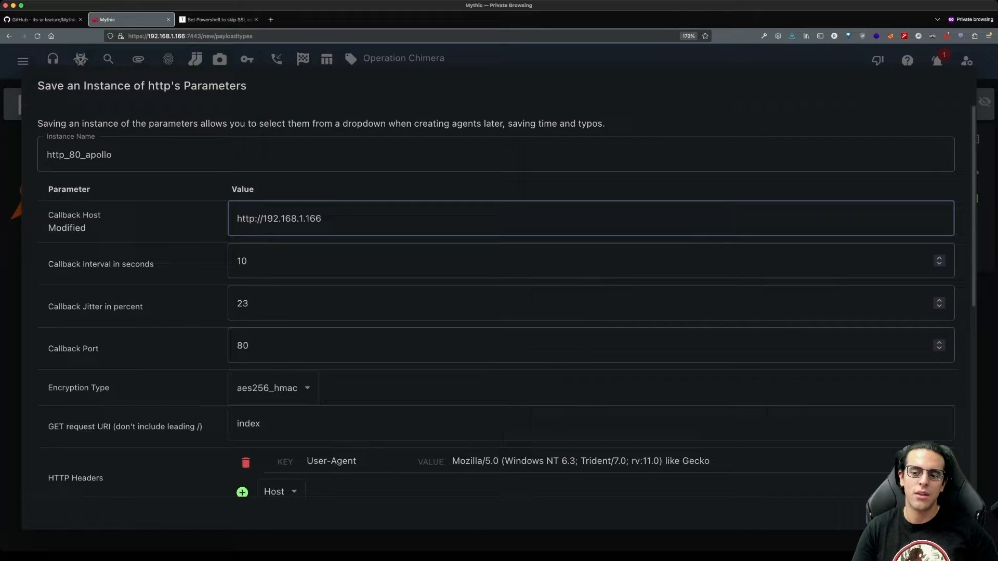
{"action": "double_click", "coordinate": [245, 218]}
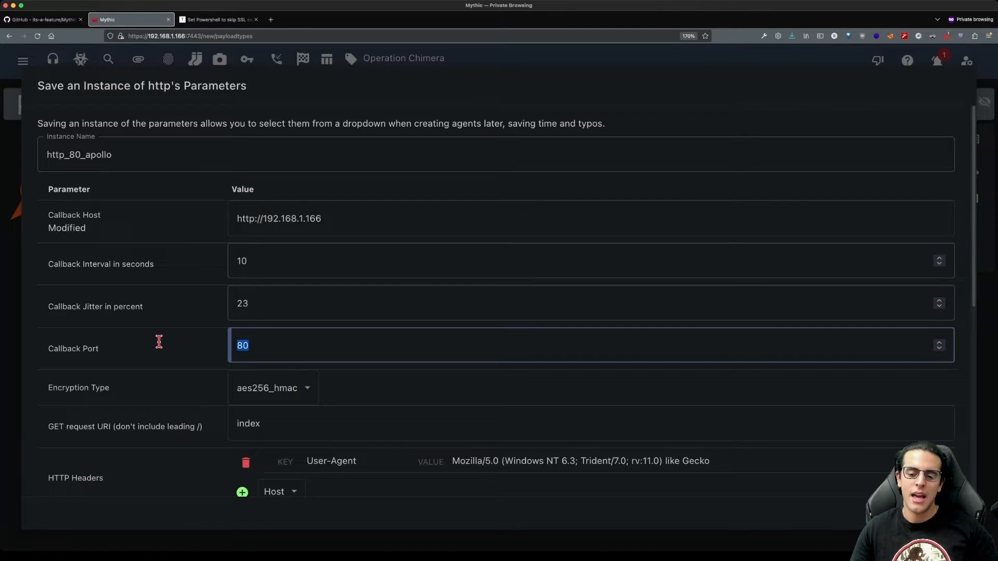
{"action": "scroll", "scroll_direction": "down", "scroll_amount": 3}
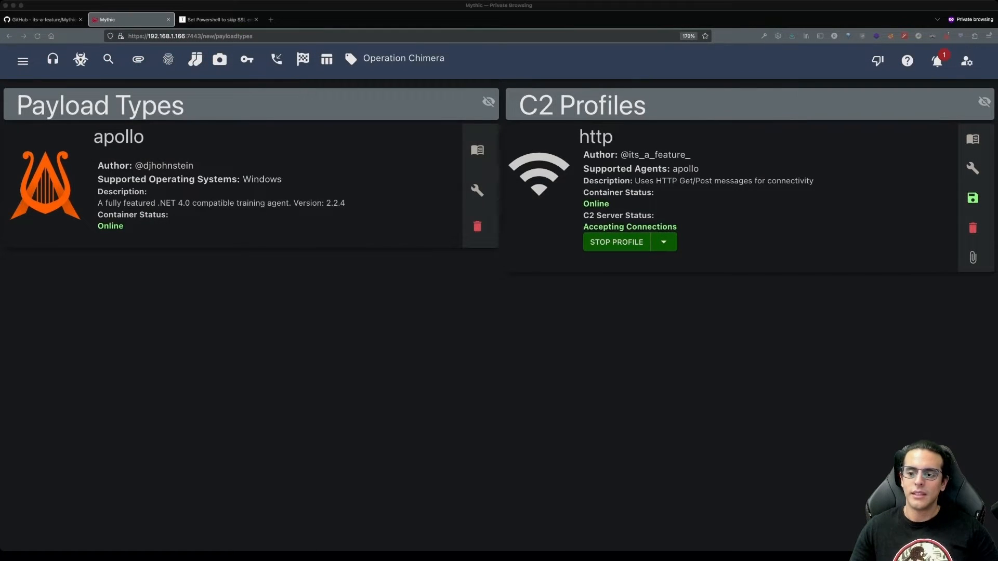
{"action": "mouse_move", "coordinate": [80, 60]}
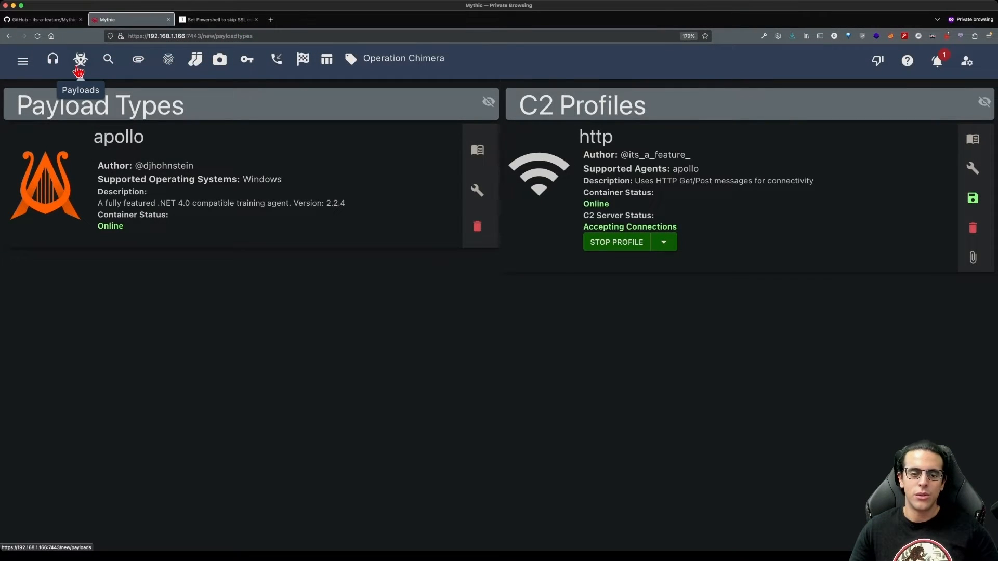